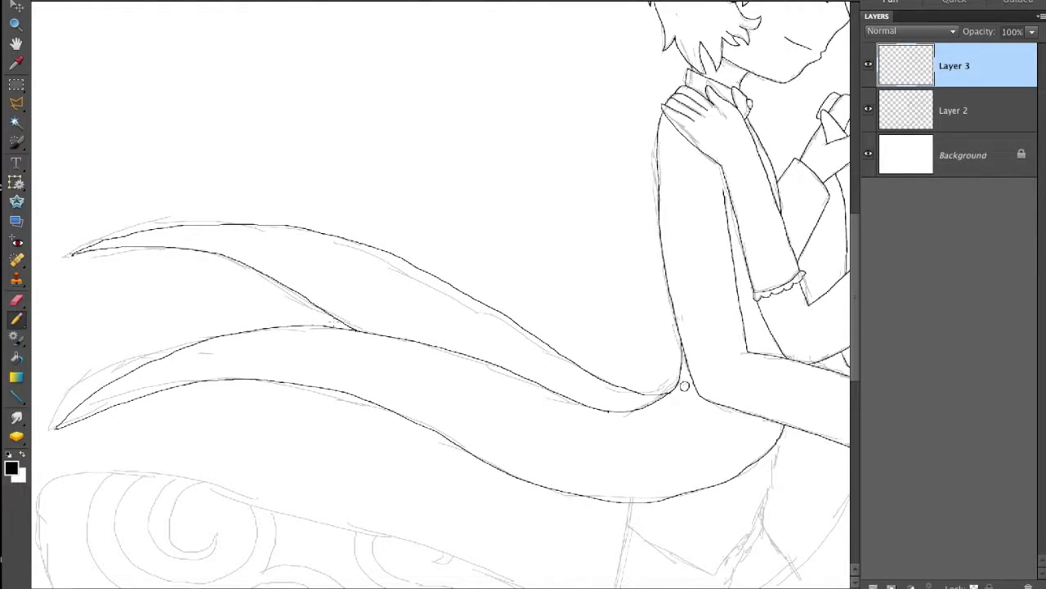
Scroll the zoomed canvas while inking the tails and swirls on Layer 3
{"action": "scroll", "scroll_direction": "down", "scroll_amount": 3}
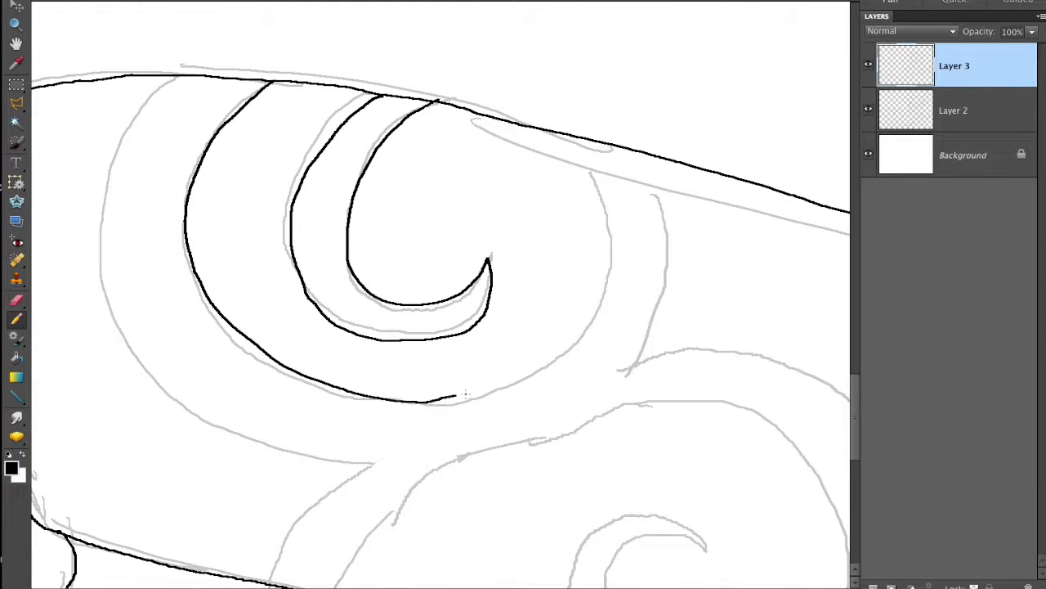
{"action": "scroll", "scroll_direction": "down", "scroll_amount": 3}
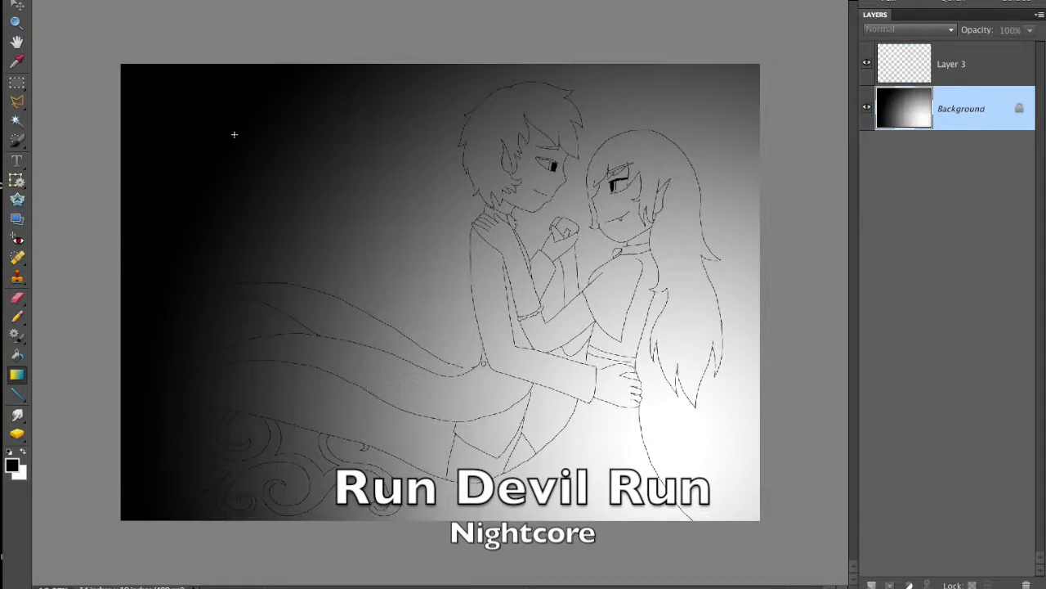
Select the Background layer in the Layers panel for the black-to-white gradient
{"action": "left_click", "coordinate": [960, 64]}
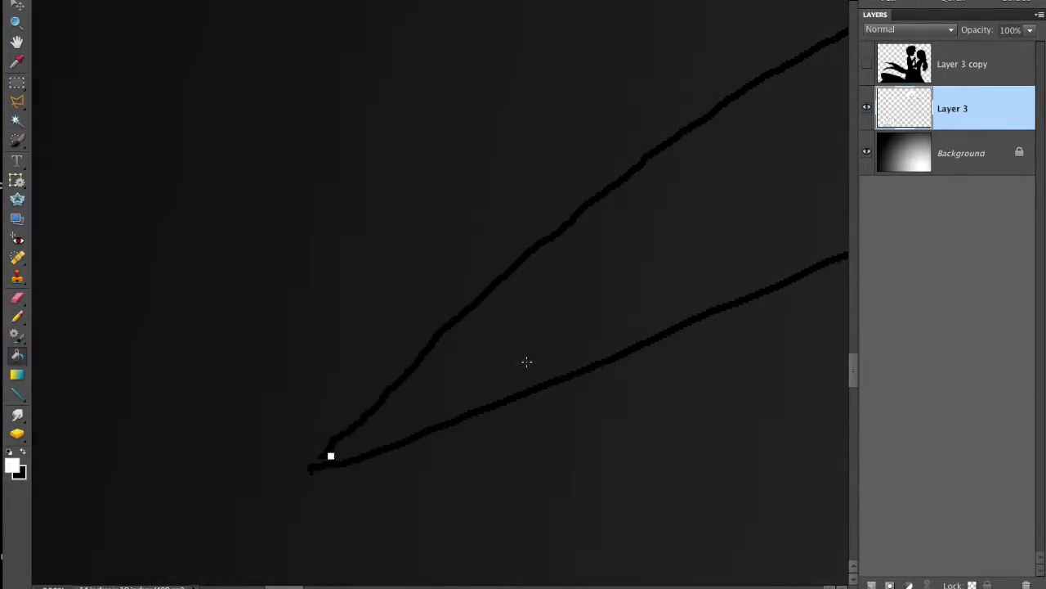
Paint Bucket fill the tail and a clothing region with white
{"action": "left_click", "coordinate": [12, 462]}
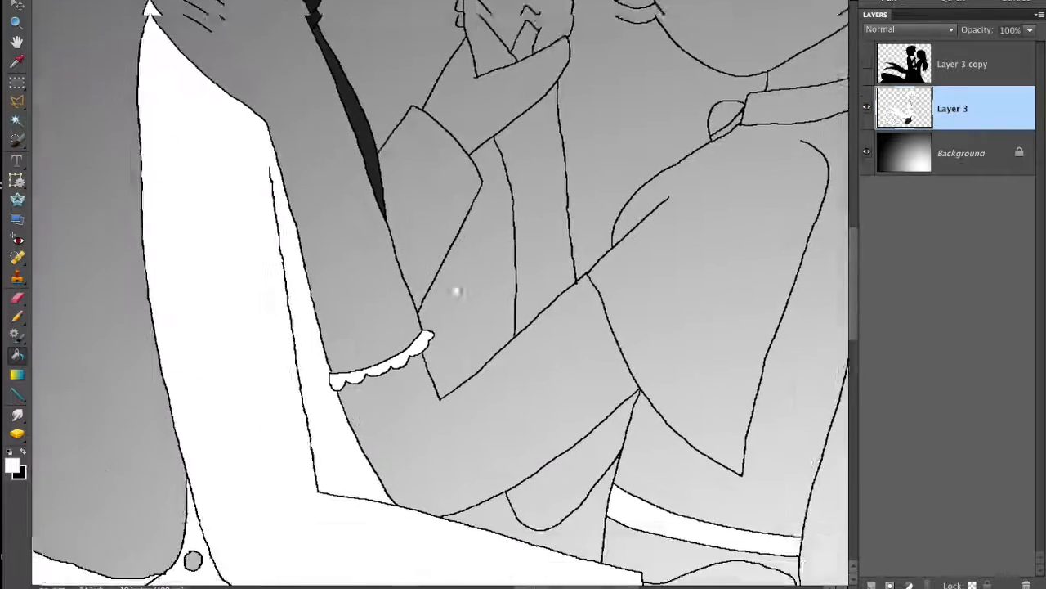
{"action": "left_click", "coordinate": [11, 466]}
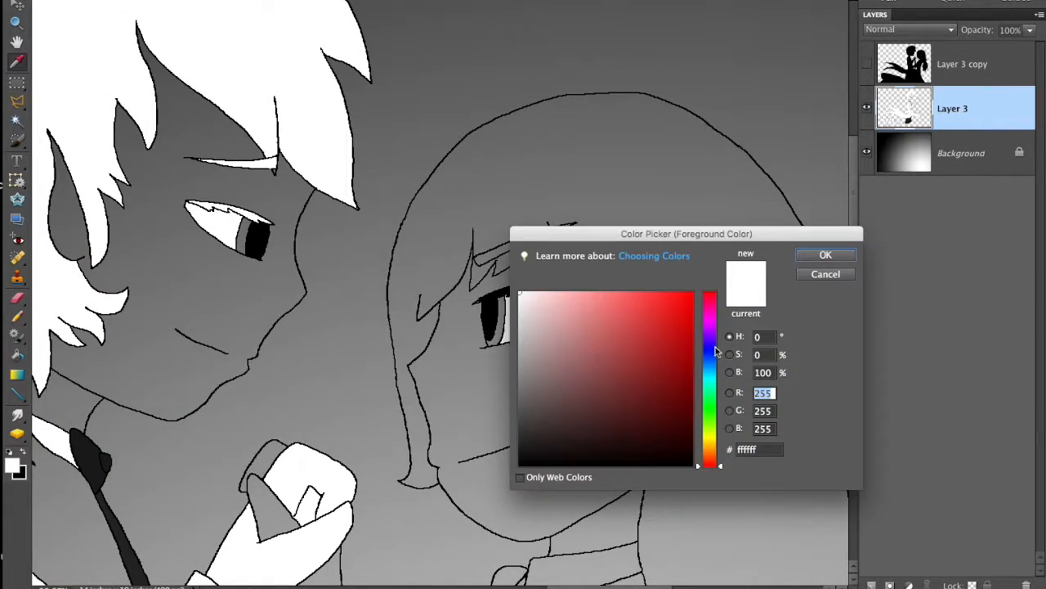
Choose a new fill colour in the Color Picker
{"action": "left_click", "coordinate": [825, 254]}
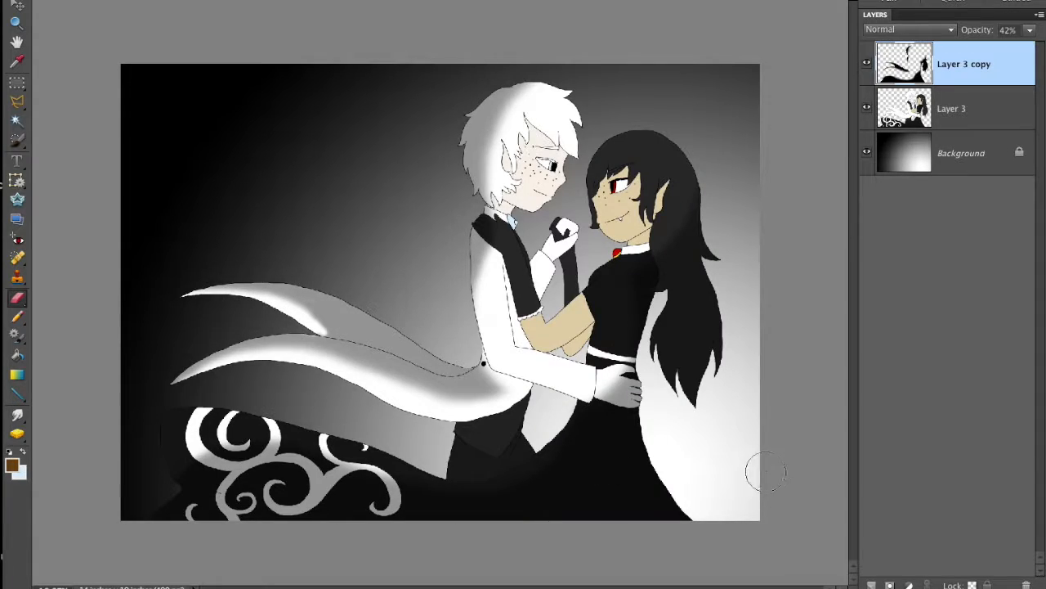
Select Layer 3 in the Layers panel to pick out the painted characters
{"action": "left_click", "coordinate": [952, 108]}
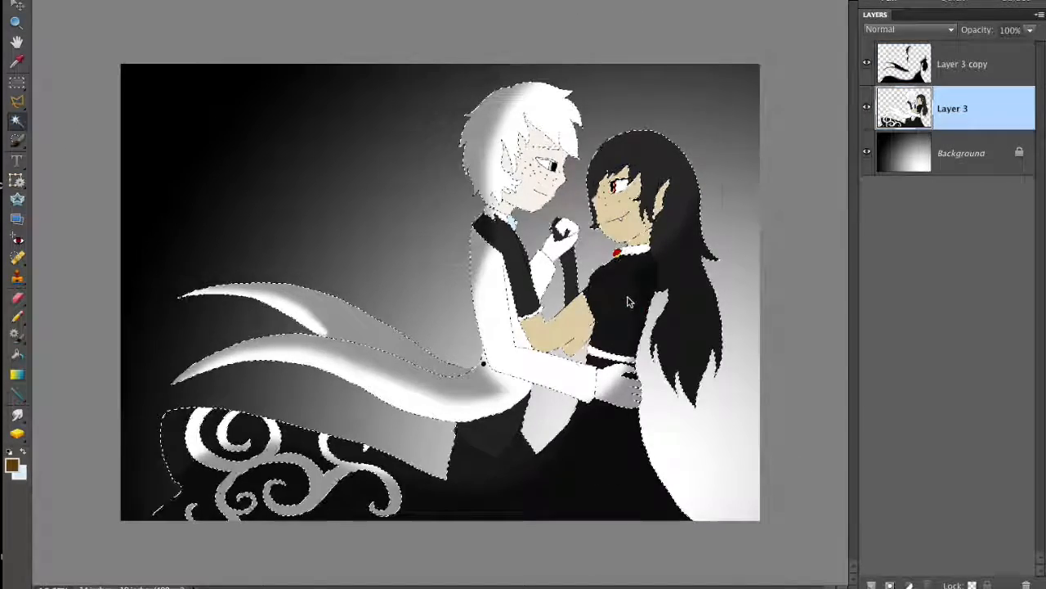